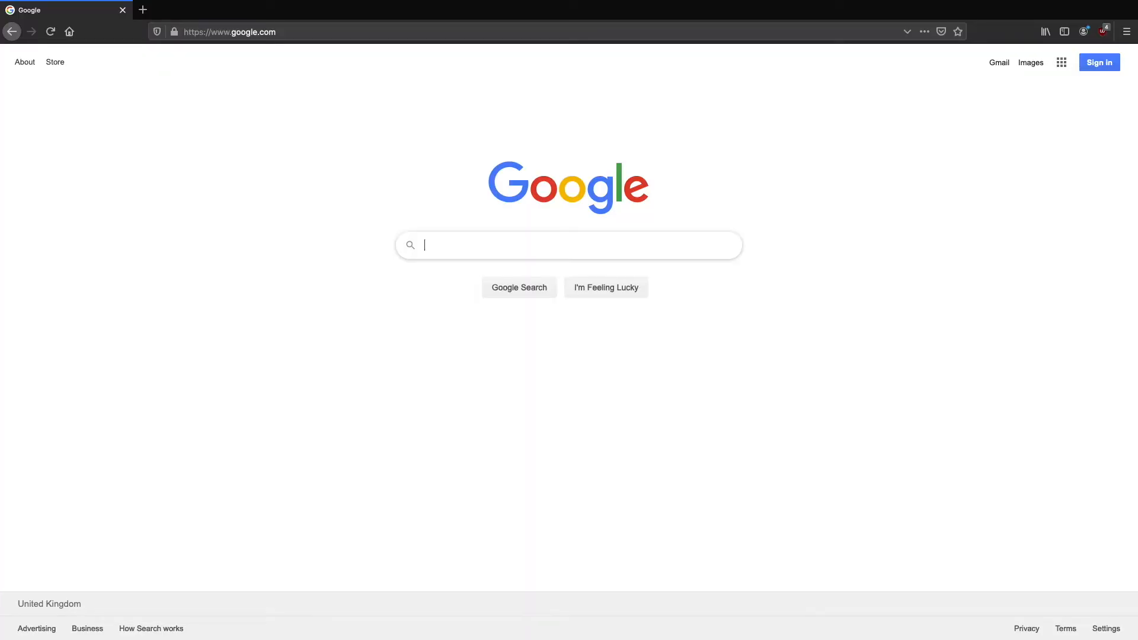
Step: Load forbiddenbit.com in Firefox
type("forbiddenbit.com/")
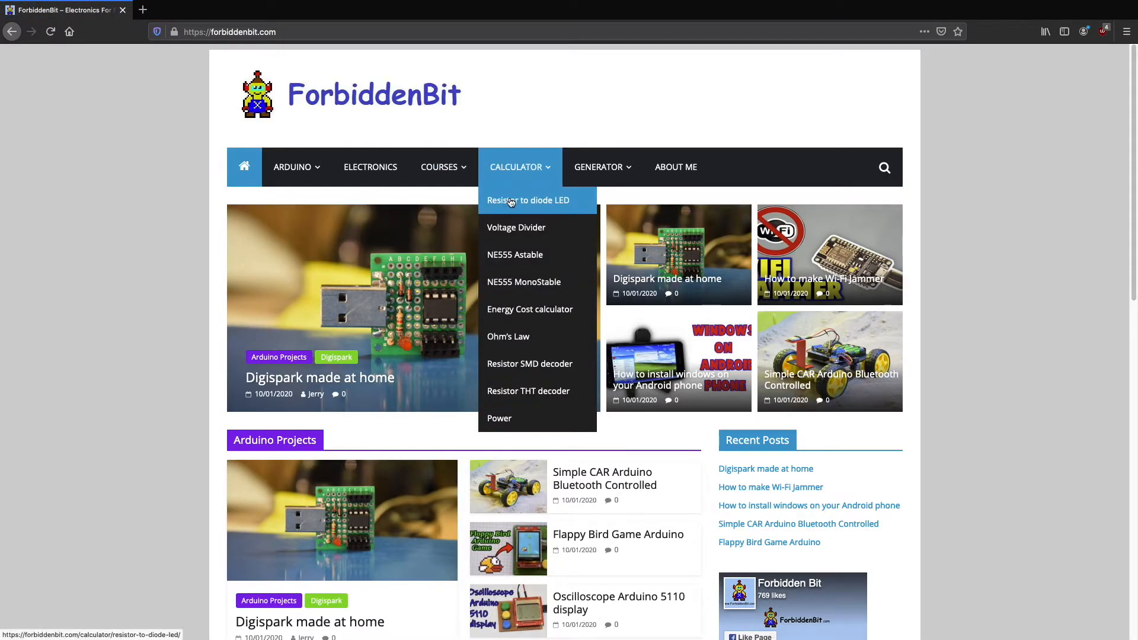
Step: Open the Resistor to diode LED calculator and scroll down to its data-entry form
left_click(511, 199)
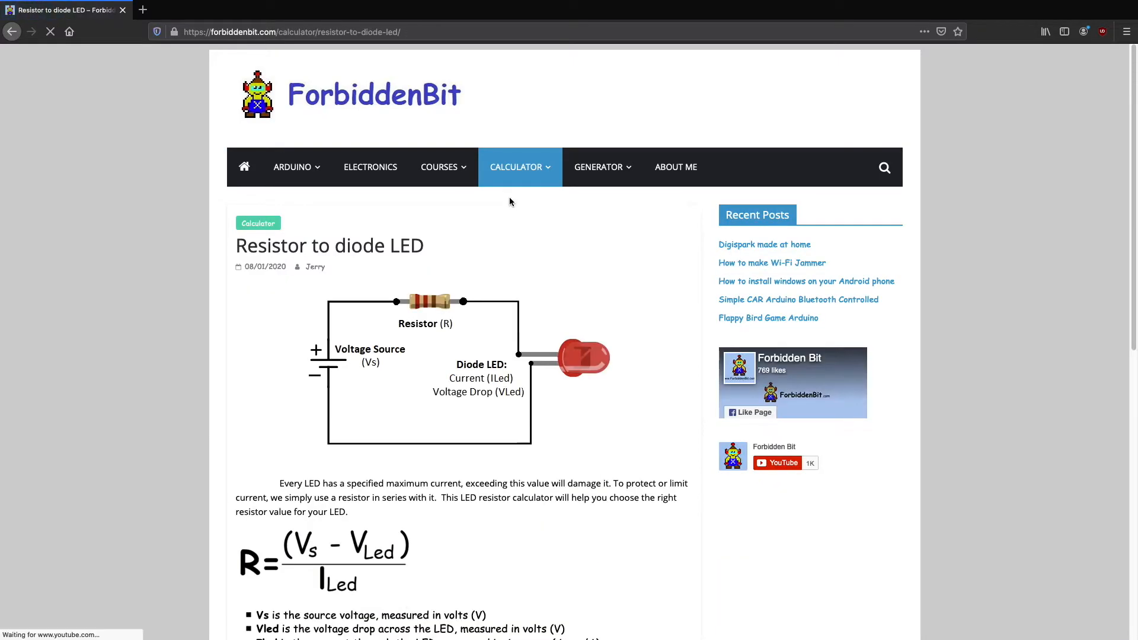
scroll("down", 3)
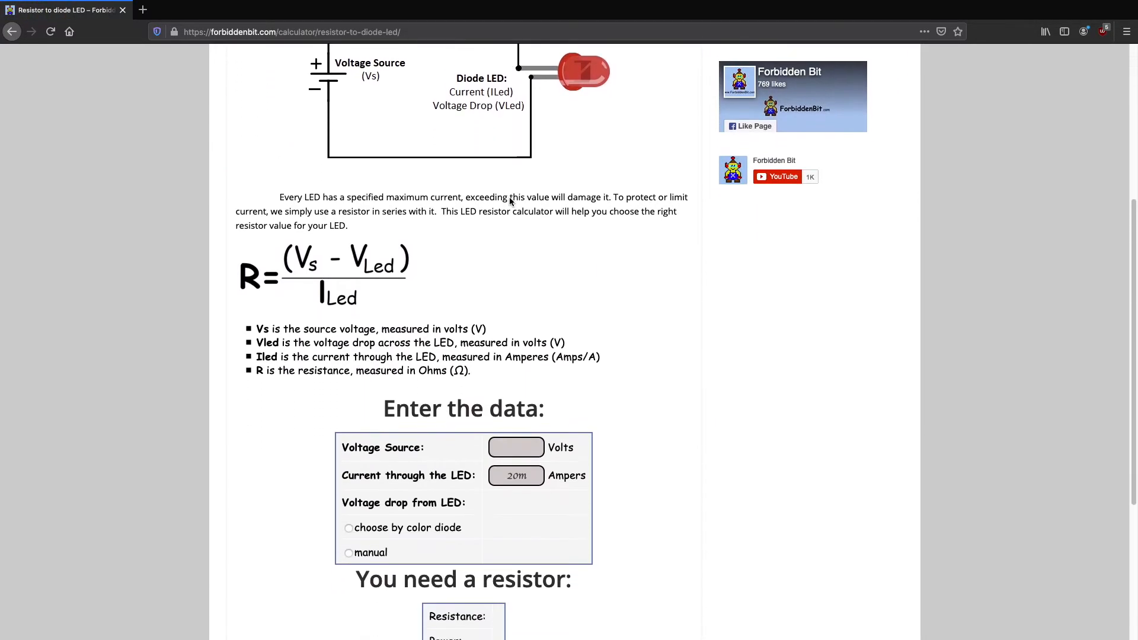
scroll("down", 3)
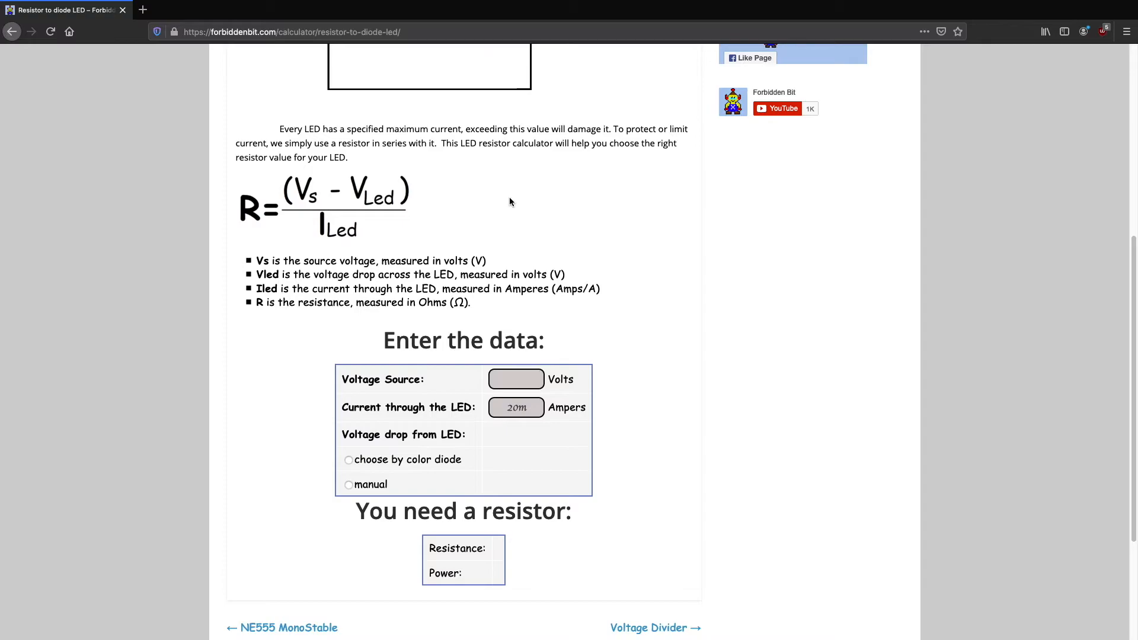
Step: Enter a 5 V source and choose the blue 3.5V LED by colour
type("5")
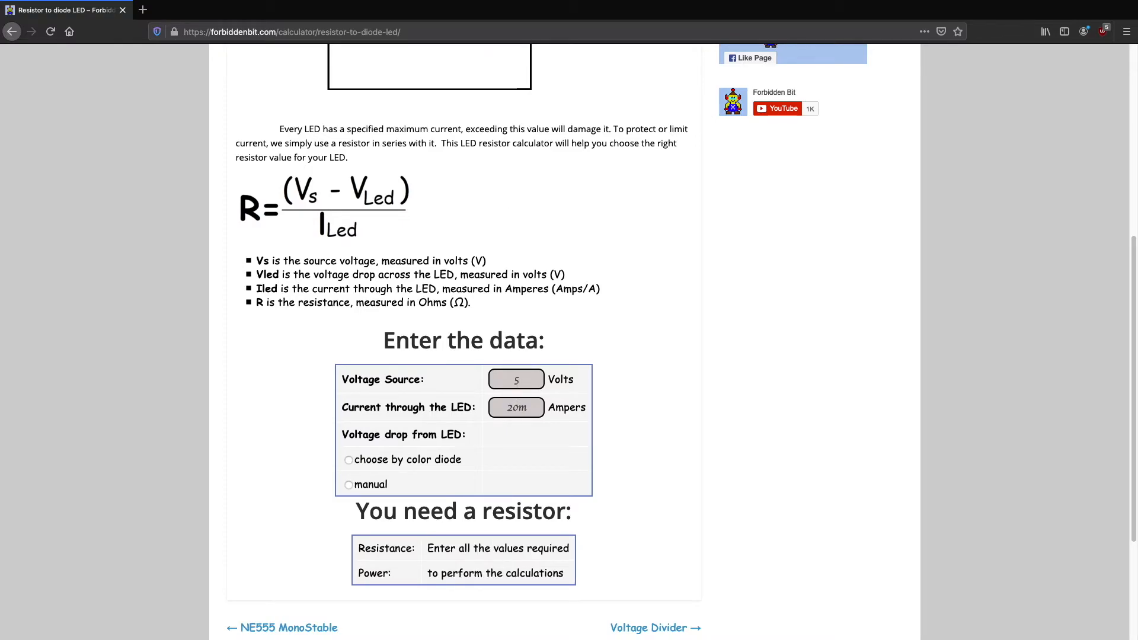
left_click(349, 460)
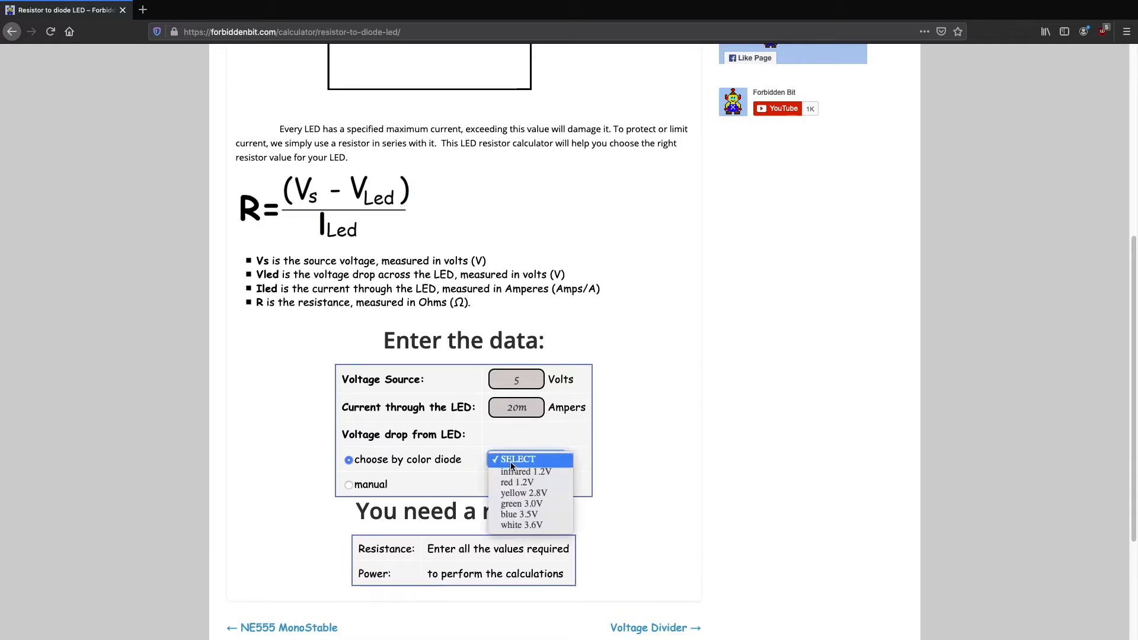
left_click(518, 514)
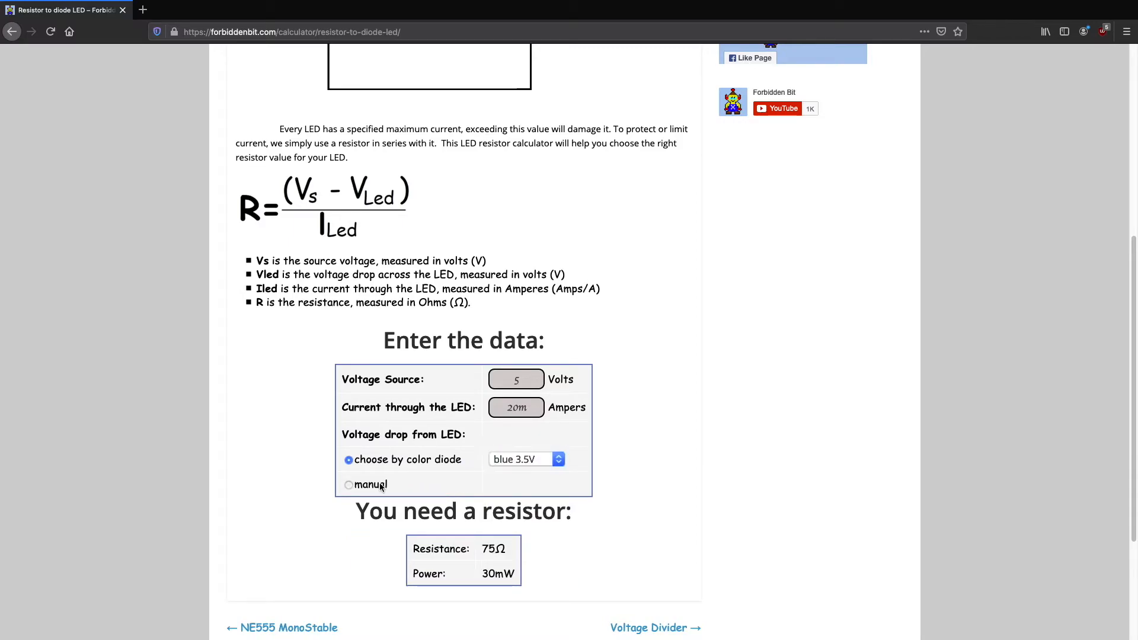
Step: Switch to a manual LED voltage drop of 2.5 V
left_click(348, 484)
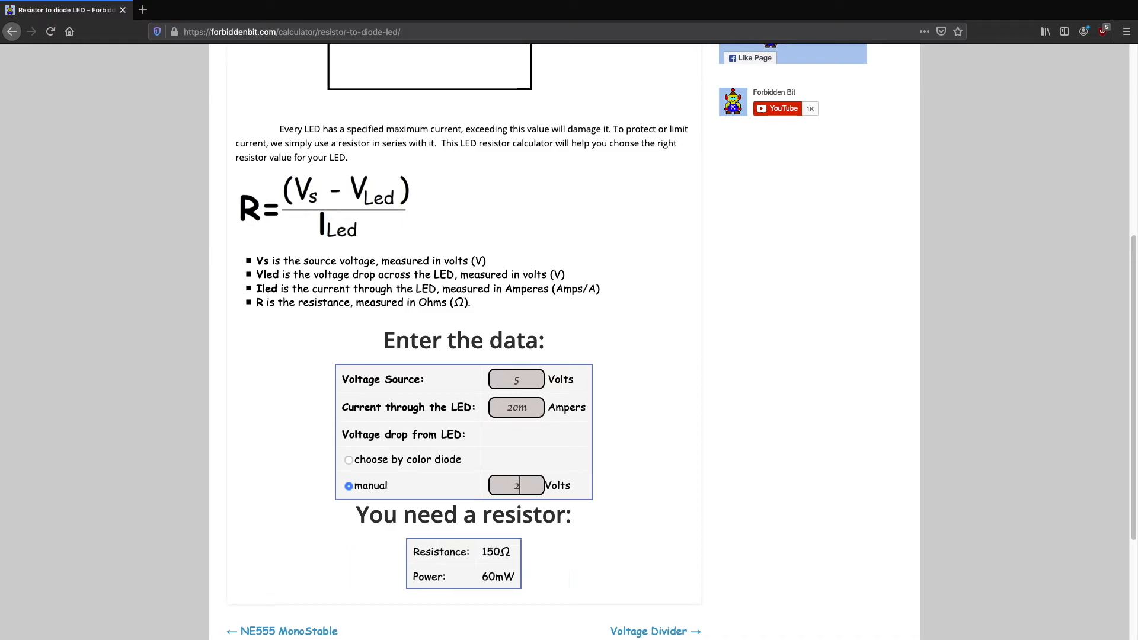
type(".5")
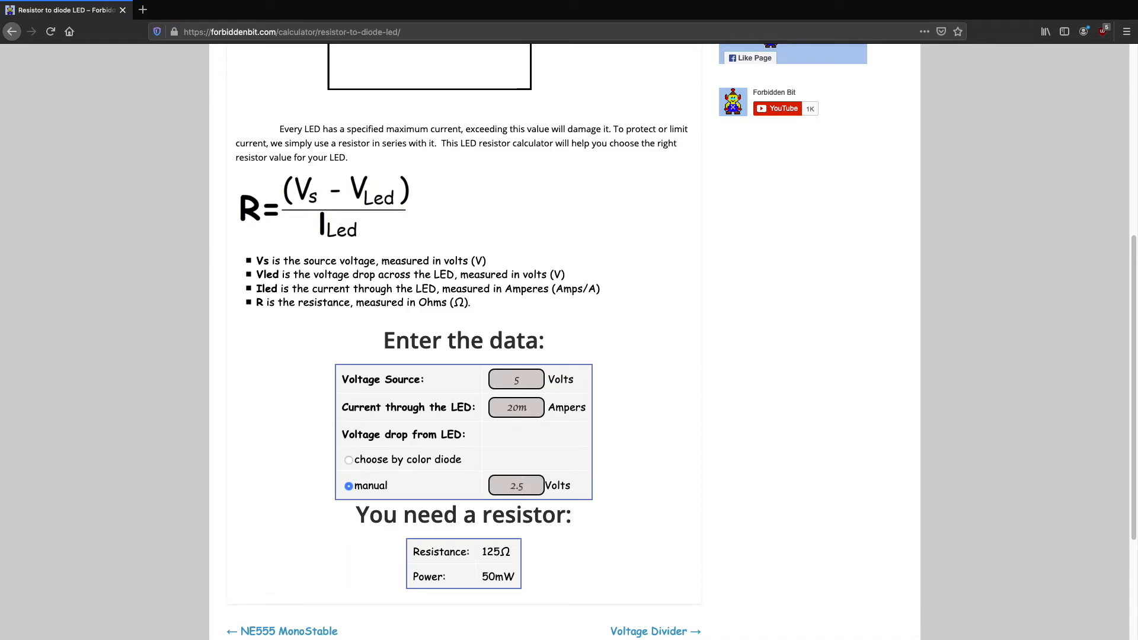
left_click(515, 485)
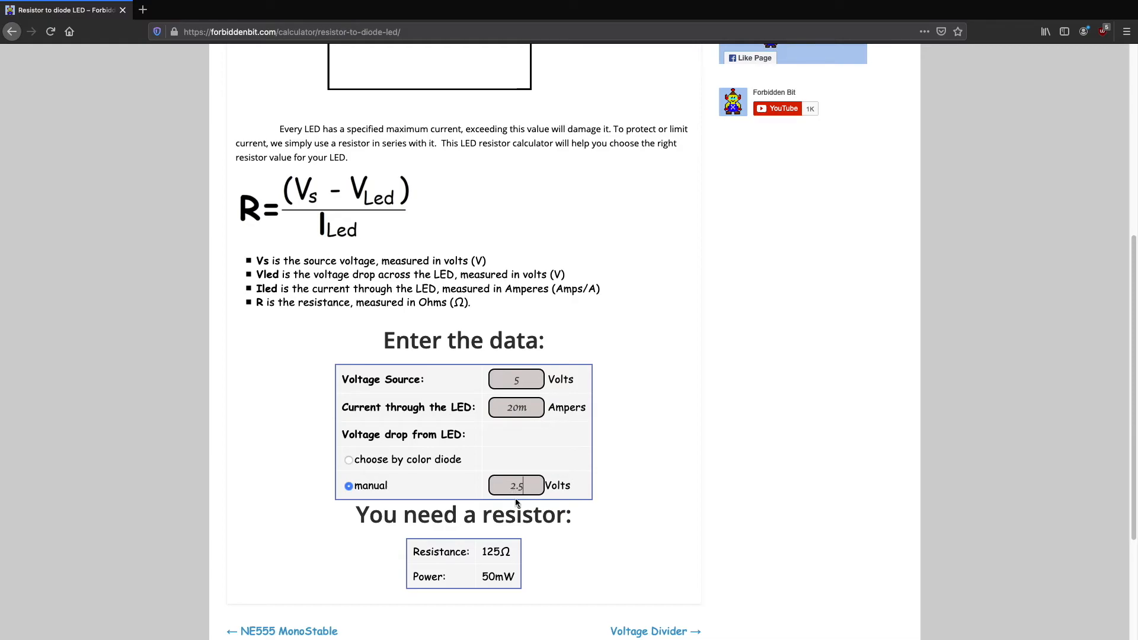